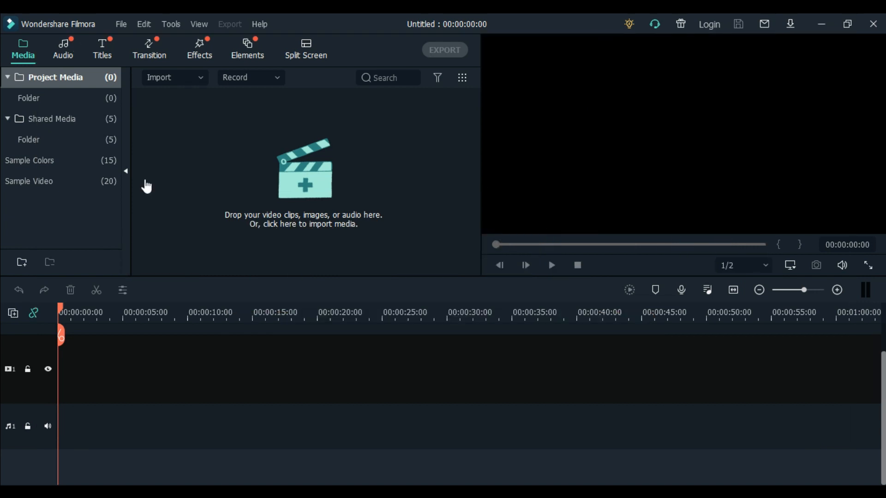
{"action": "mouse_move", "coordinate": [233, 162]}
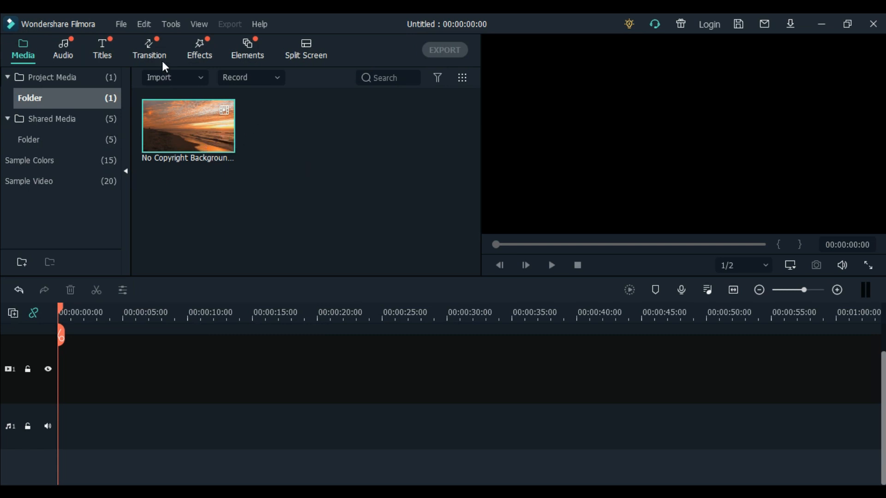
{"action": "mouse_move", "coordinate": [108, 51]}
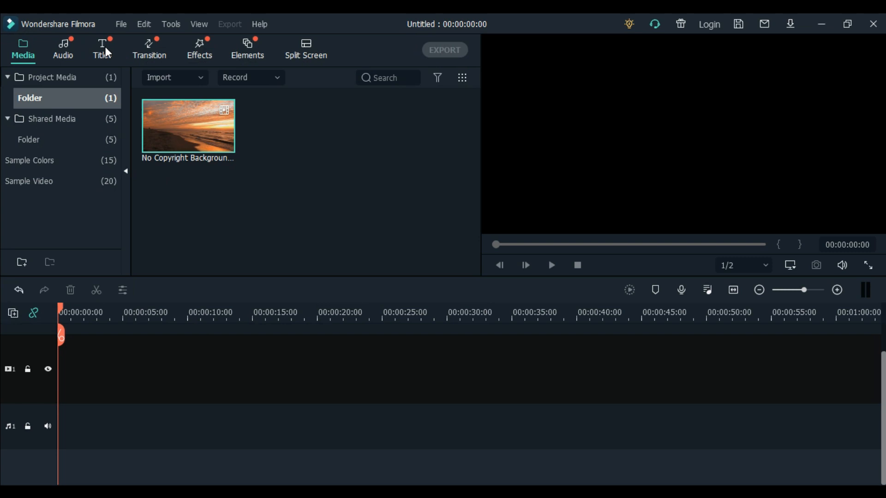
Browse the Titles templates and scroll down to the Basic 4 'Lorem ipsum' title
{"action": "left_click", "coordinate": [101, 50]}
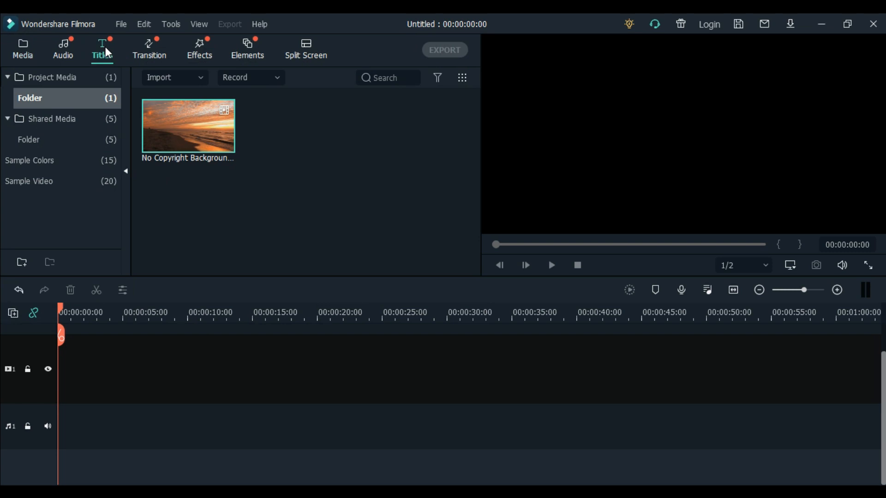
{"action": "left_click", "coordinate": [102, 46]}
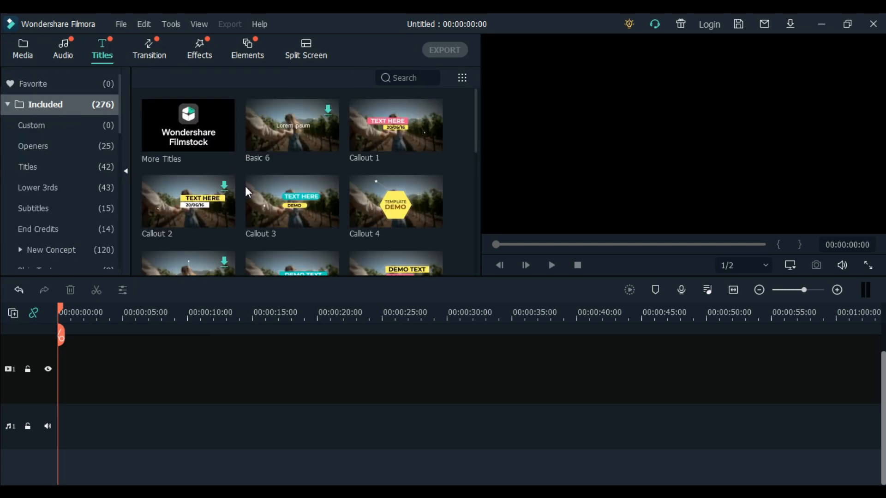
{"action": "scroll", "scroll_direction": "down", "scroll_amount": 3}
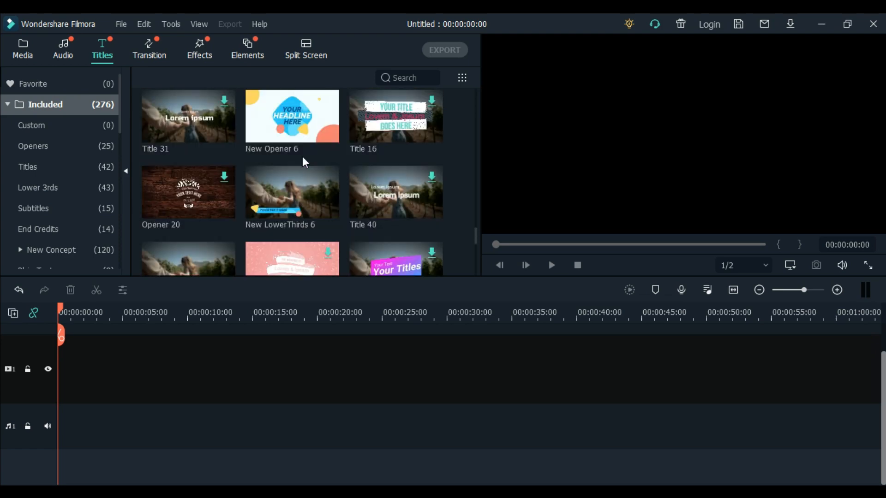
{"action": "scroll", "scroll_direction": "down", "scroll_amount": 3}
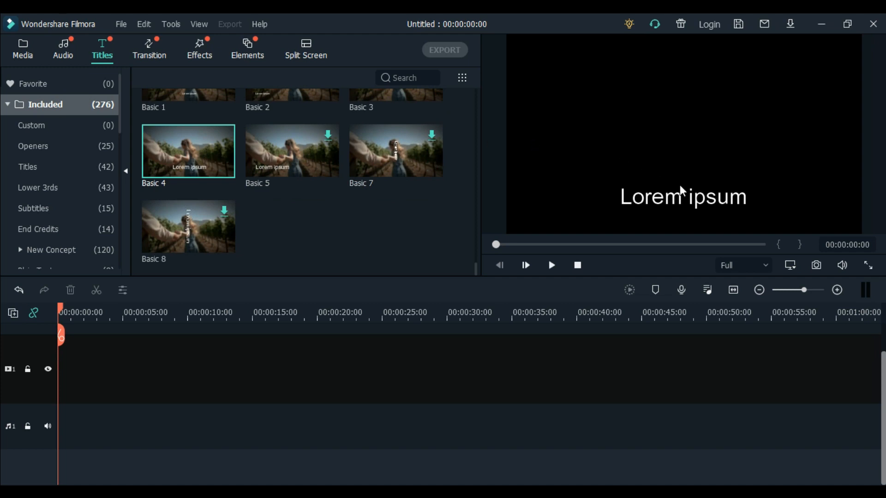
{"action": "mouse_move", "coordinate": [670, 202]}
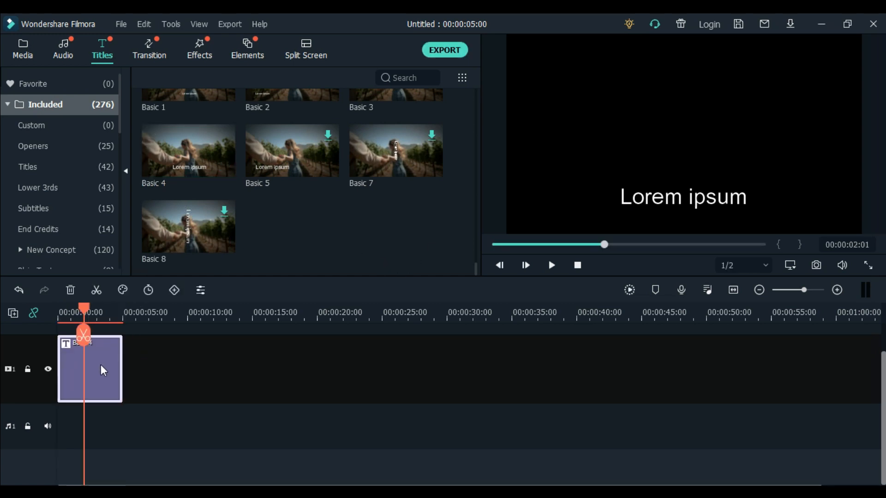
Edit the Basic 4 title in the advanced editor, replacing 'Lorem ipsum' with 'LOVE'
{"action": "double_click", "coordinate": [102, 370]}
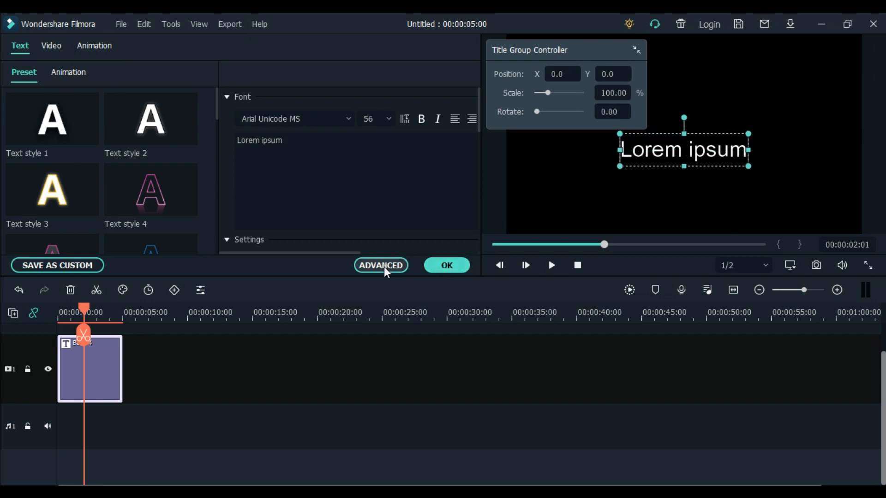
{"action": "left_click", "coordinate": [381, 265]}
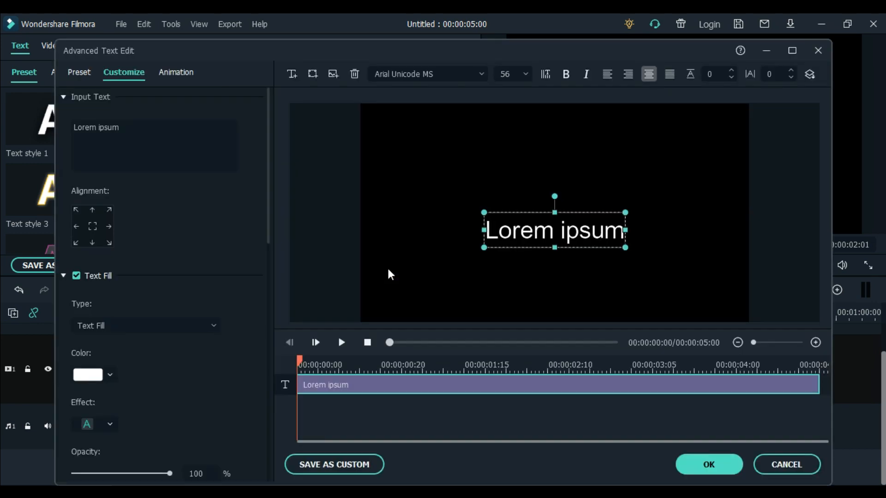
{"action": "left_click_drag", "start_coordinate": [554, 230], "coordinate": [554, 205]}
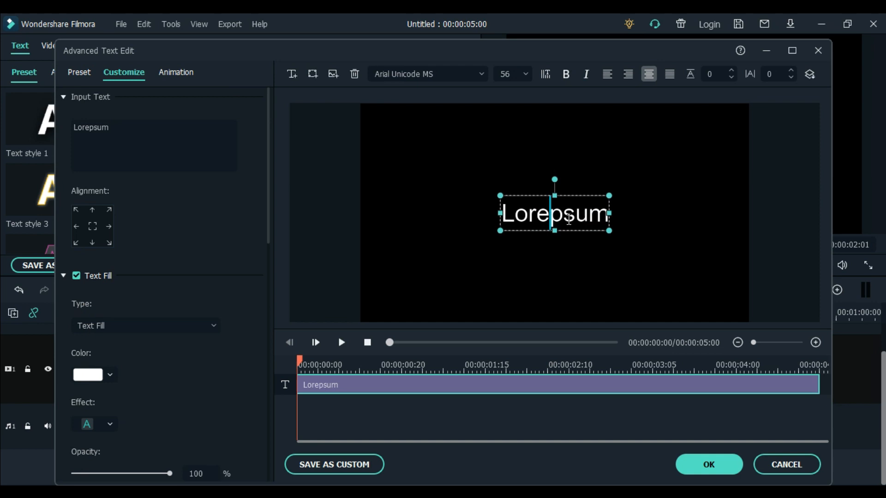
{"action": "type", "text": "LOVE"}
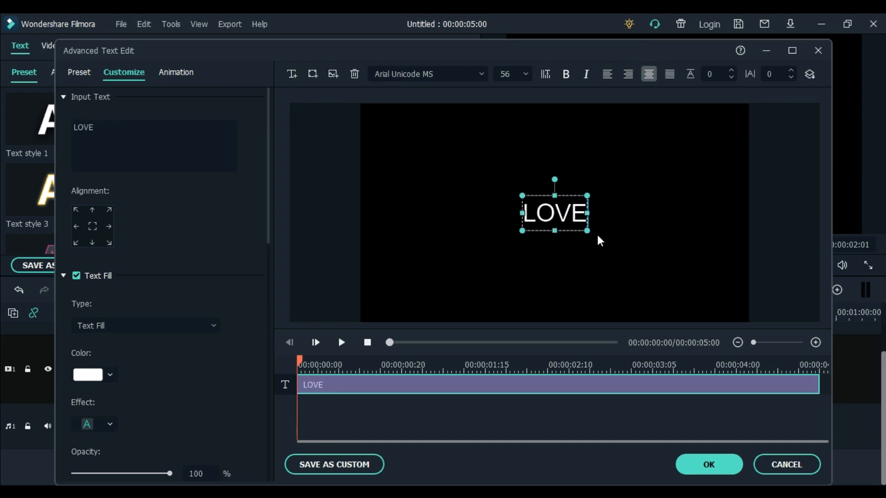
{"action": "mouse_move", "coordinate": [568, 242]}
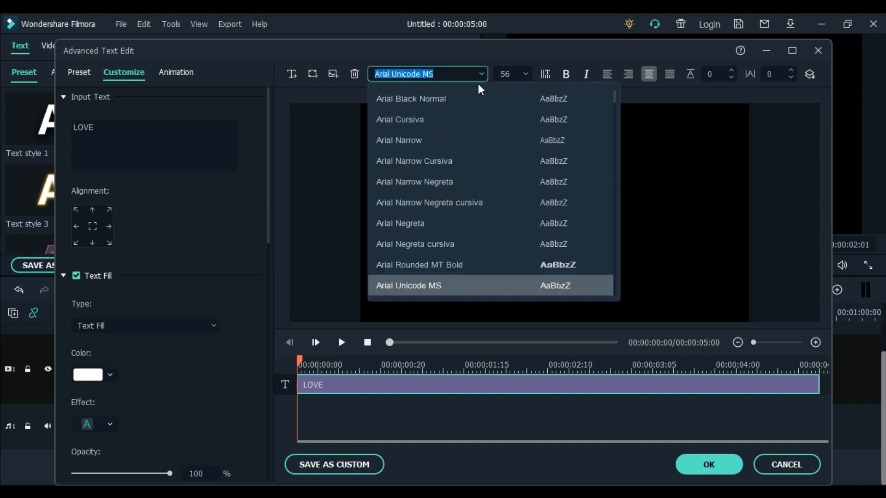
Set the LOVE title font to Barlow Condensed Black at size 200
{"action": "left_click", "coordinate": [419, 264]}
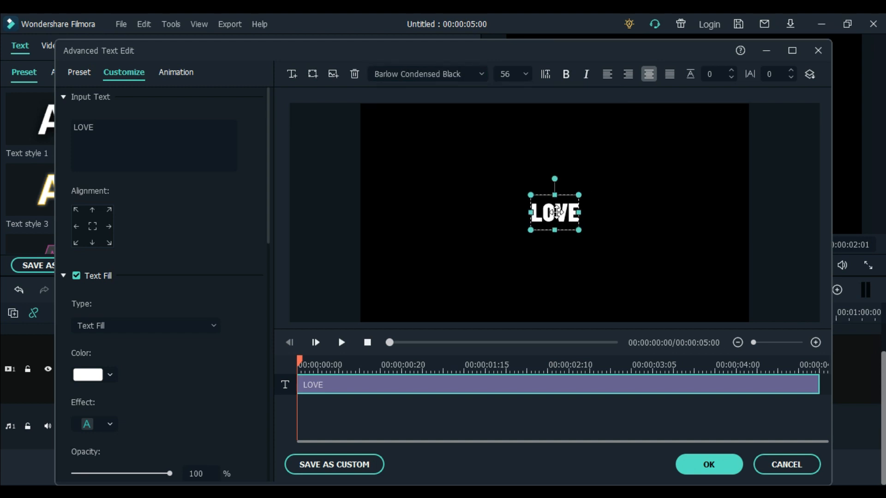
{"action": "left_click", "coordinate": [506, 74]}
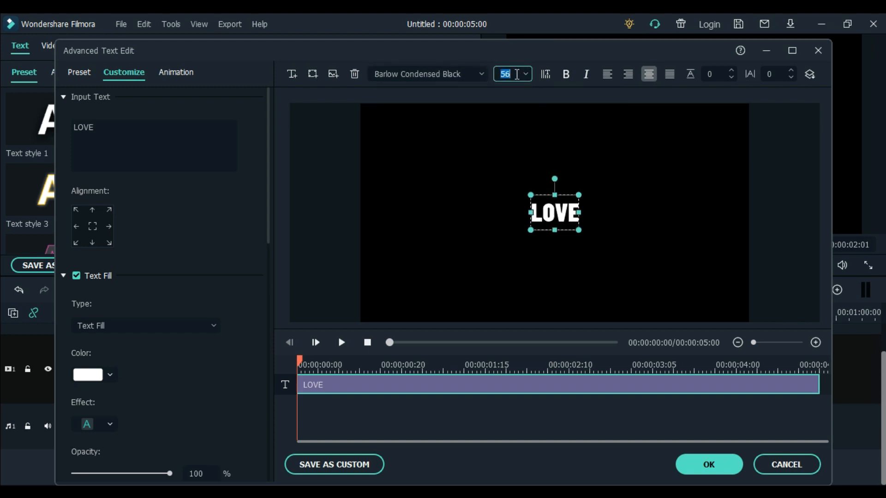
{"action": "type", "text": "200"}
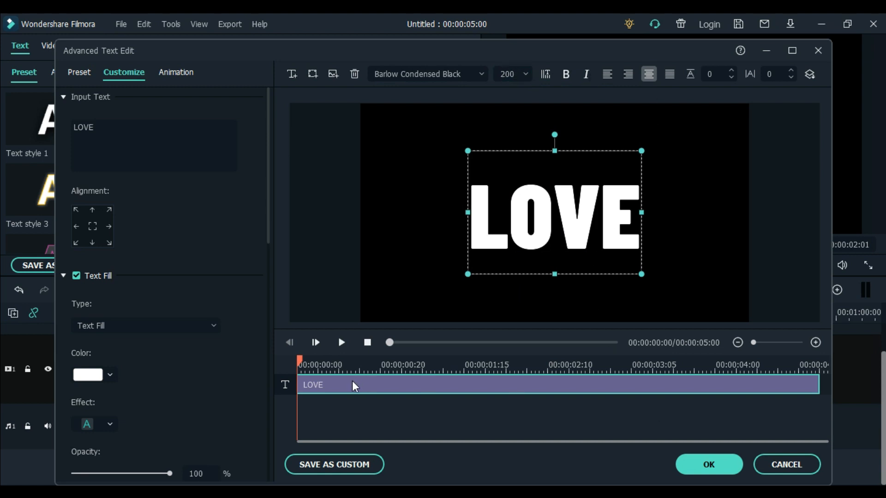
{"action": "mouse_move", "coordinate": [299, 385]}
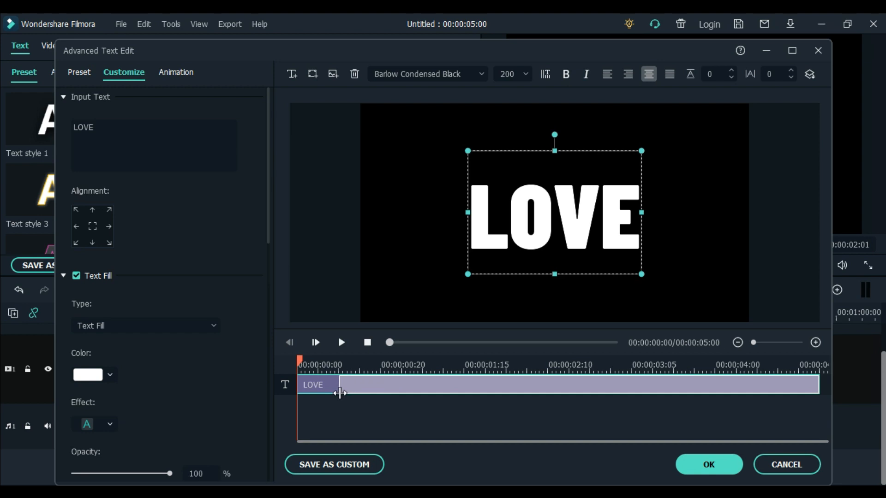
{"action": "left_click_drag", "start_coordinate": [339, 385], "coordinate": [409, 384]}
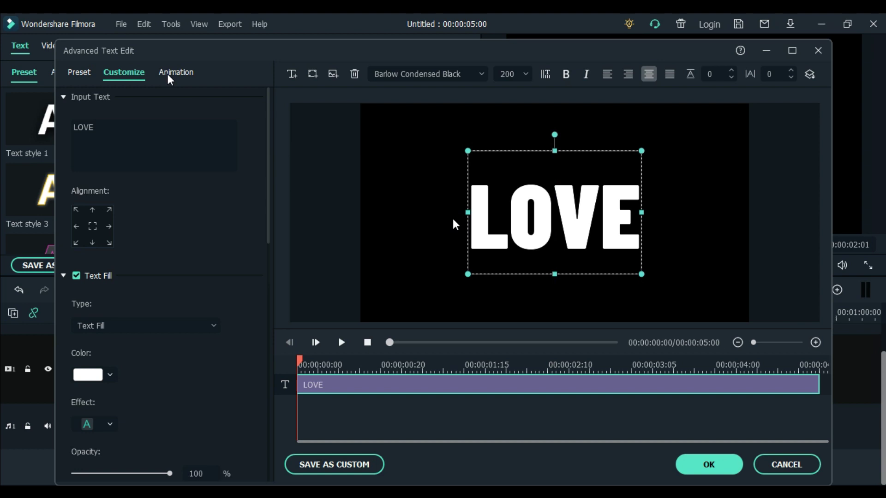
Preview Wavy, Type Writer, Cinema, Doomo Design and RichTick animations, then choose No Animation
{"action": "left_click", "coordinate": [176, 73]}
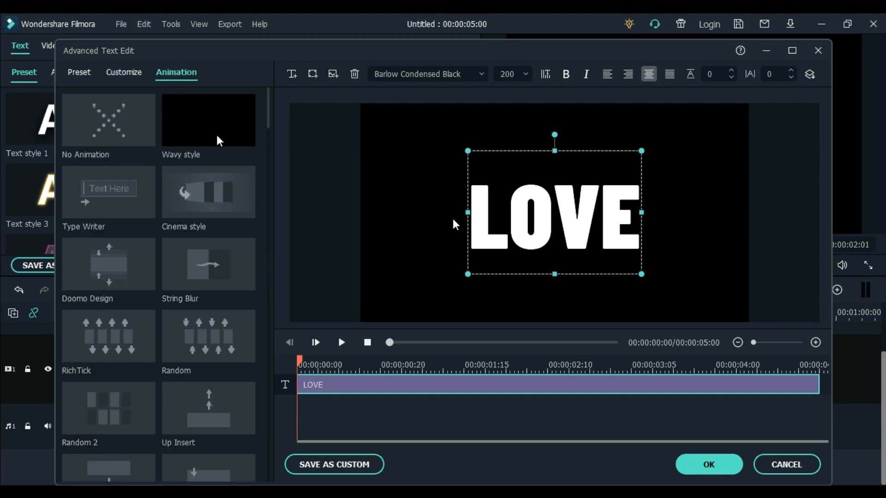
{"action": "left_click", "coordinate": [208, 120]}
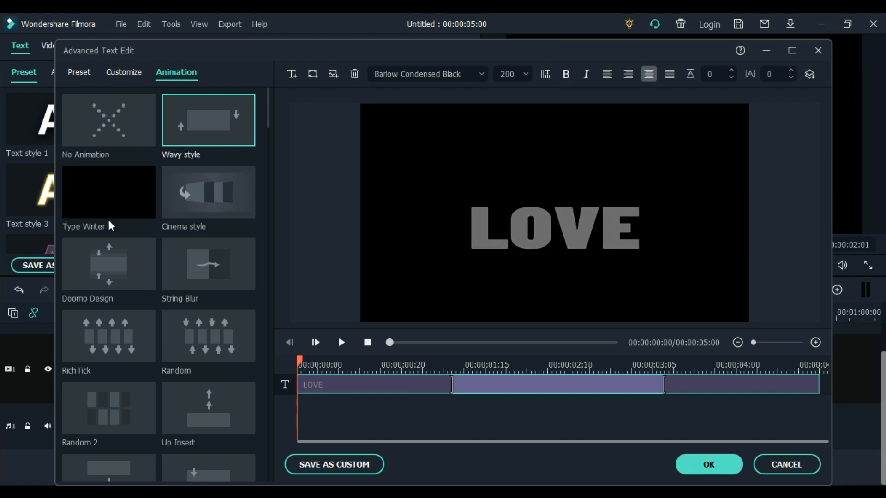
{"action": "left_click", "coordinate": [108, 192]}
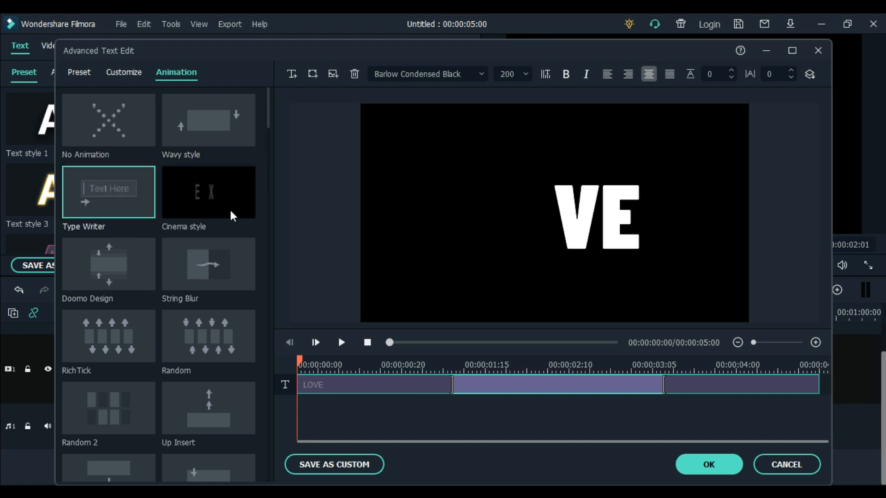
{"action": "left_click", "coordinate": [208, 192]}
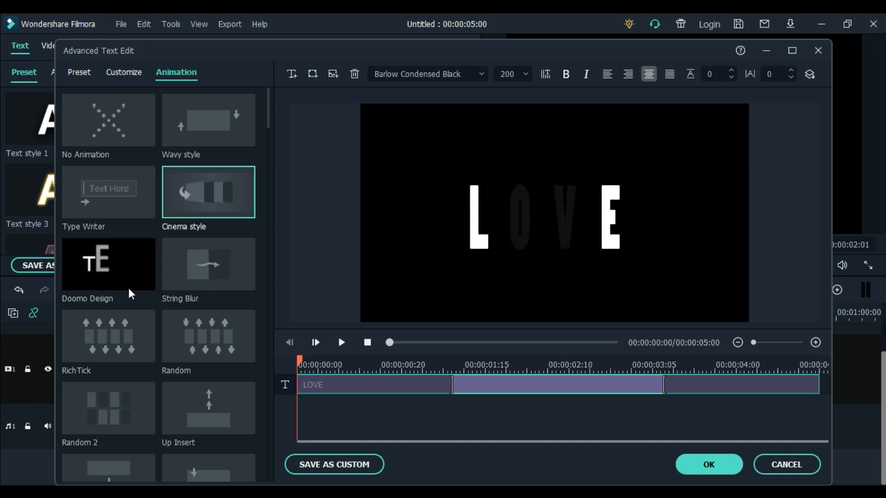
{"action": "left_click", "coordinate": [108, 264]}
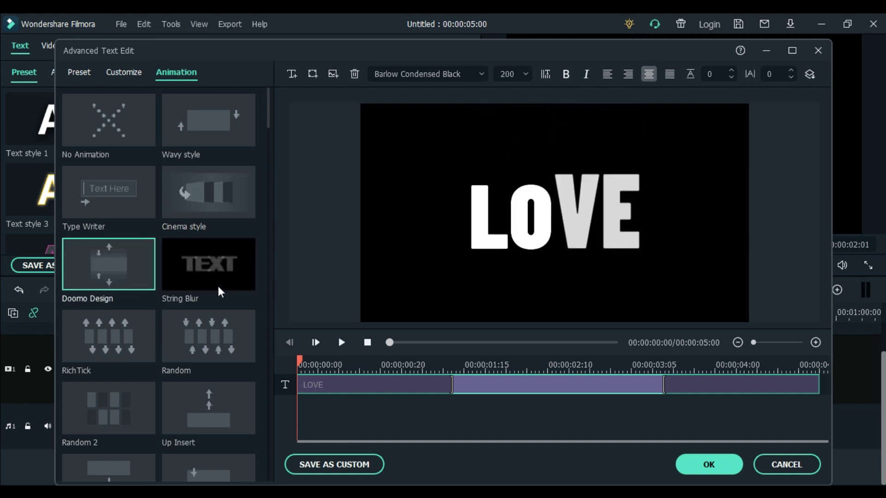
{"action": "left_click", "coordinate": [108, 336]}
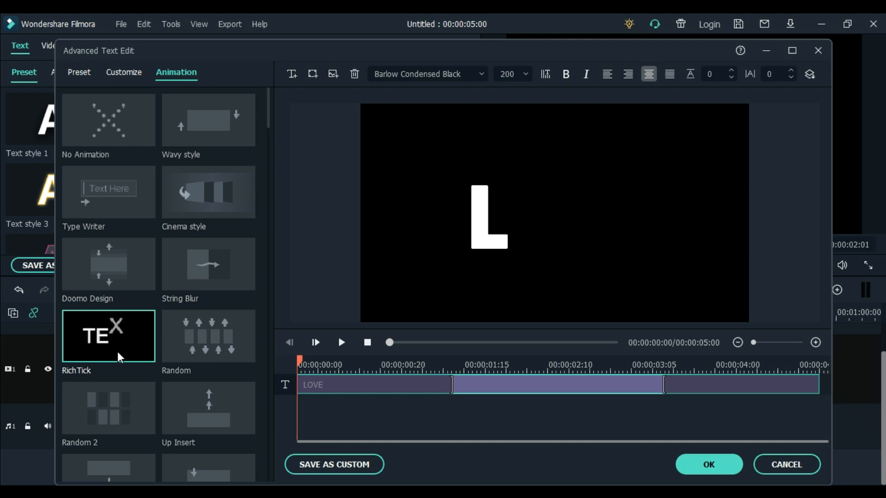
{"action": "left_click", "coordinate": [108, 335]}
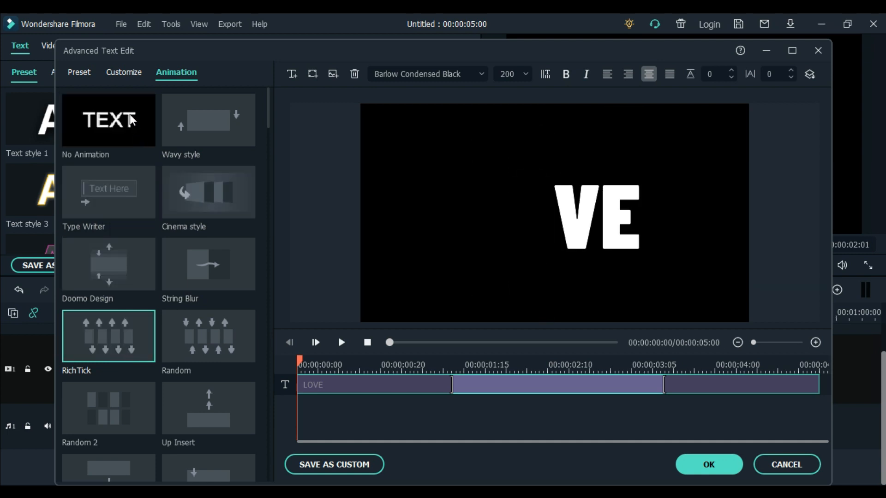
{"action": "left_click", "coordinate": [108, 120]}
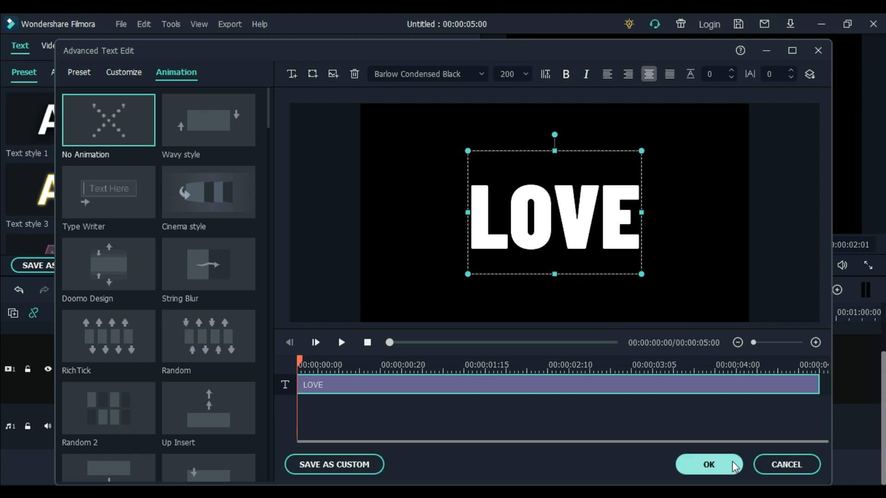
{"action": "mouse_move", "coordinate": [723, 476]}
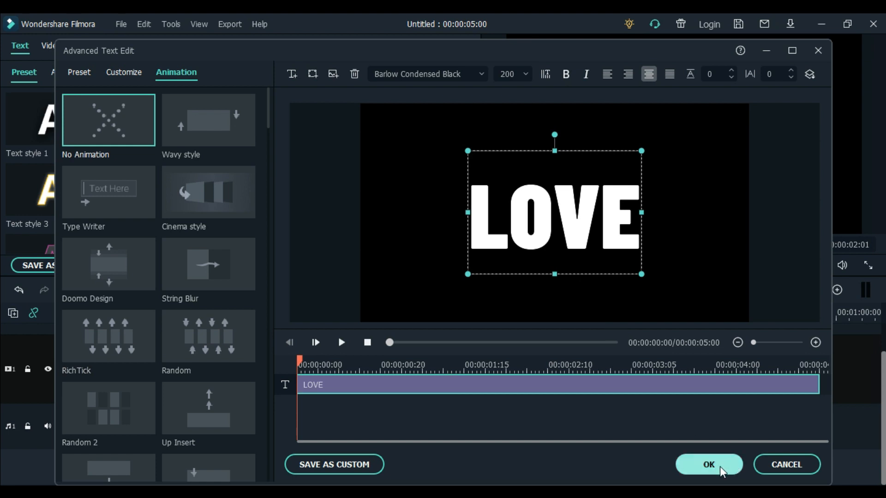
Confirm the LOVE title edits with OK in the editor and the text panel
{"action": "left_click", "coordinate": [709, 464]}
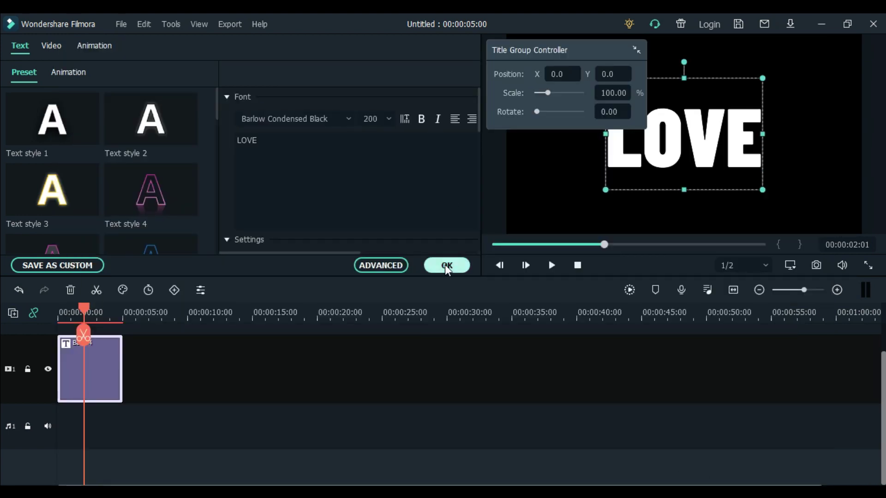
{"action": "left_click", "coordinate": [447, 265]}
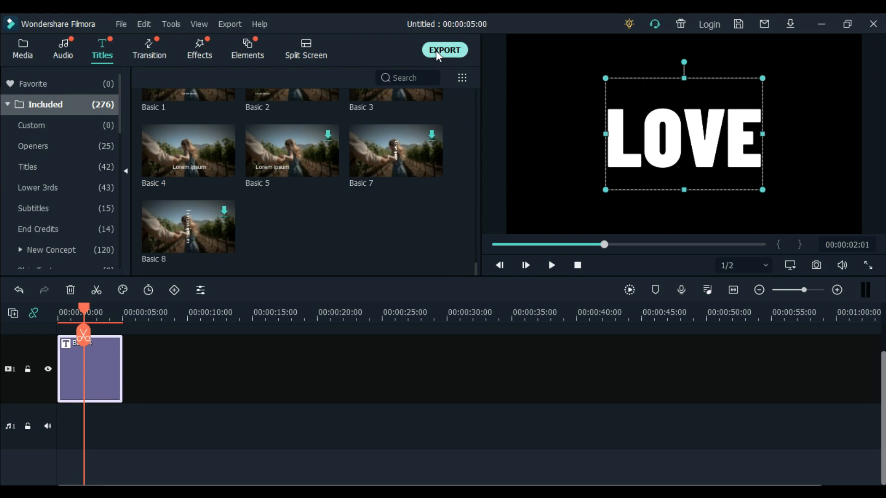
Export the title as MP4 'TITLE 1' at Best quality
{"action": "left_click", "coordinate": [445, 49]}
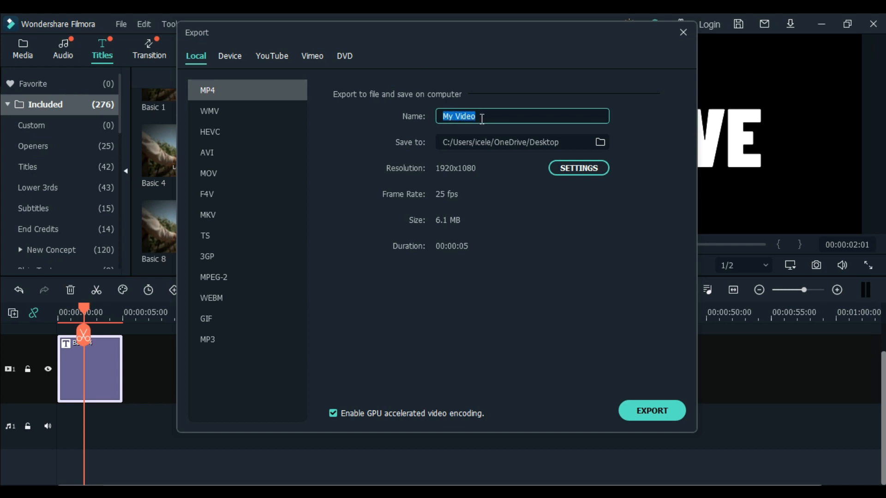
{"action": "type", "text": "TITL"}
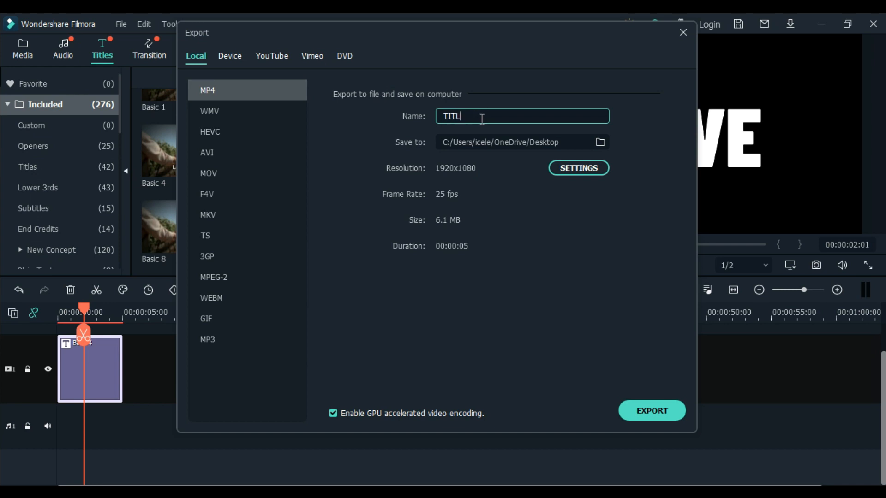
{"action": "left_click", "coordinate": [578, 168]}
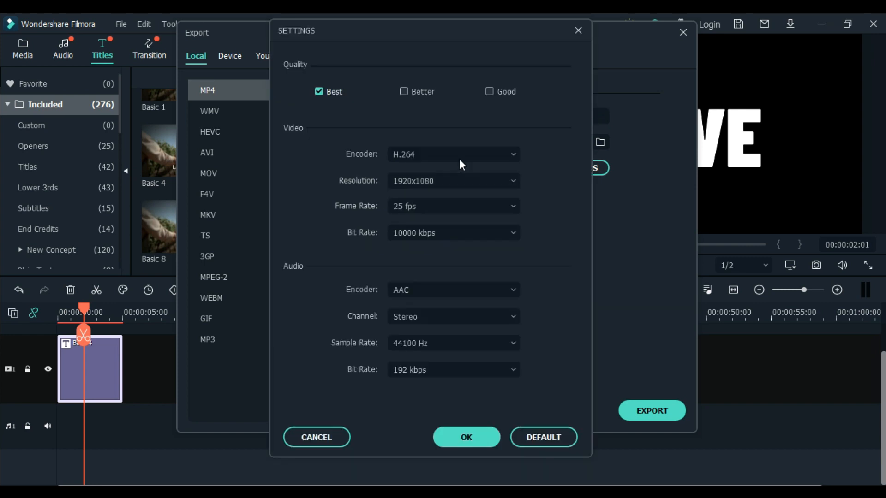
{"action": "mouse_move", "coordinate": [431, 206]}
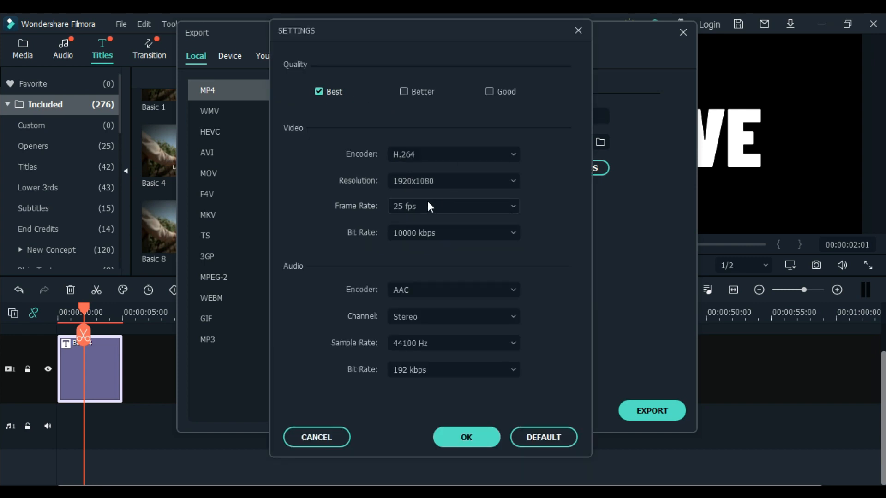
{"action": "left_click", "coordinate": [453, 207]}
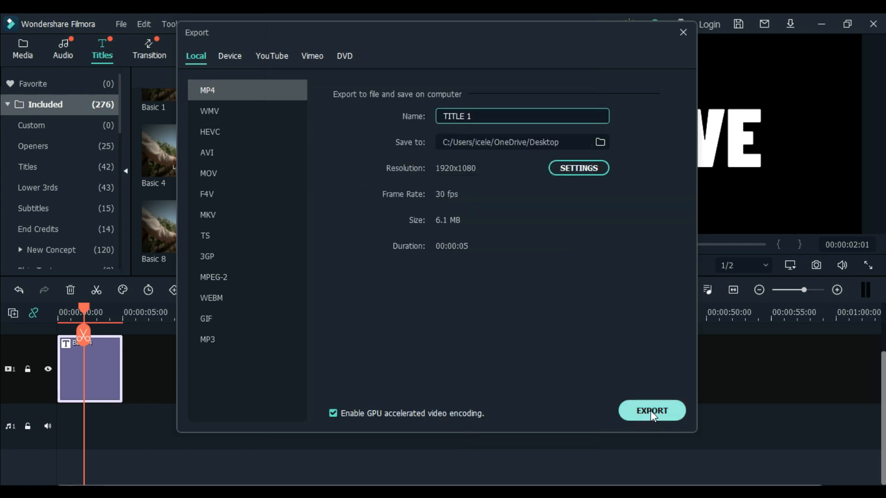
{"action": "left_click", "coordinate": [652, 411]}
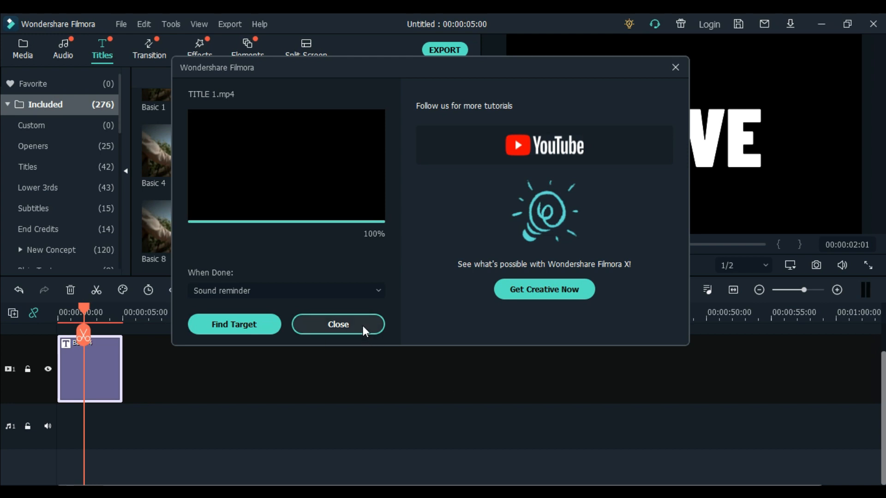
Dismiss the export summary, delete the title clip and import the exported TITLE video into Media
{"action": "left_click", "coordinate": [338, 324]}
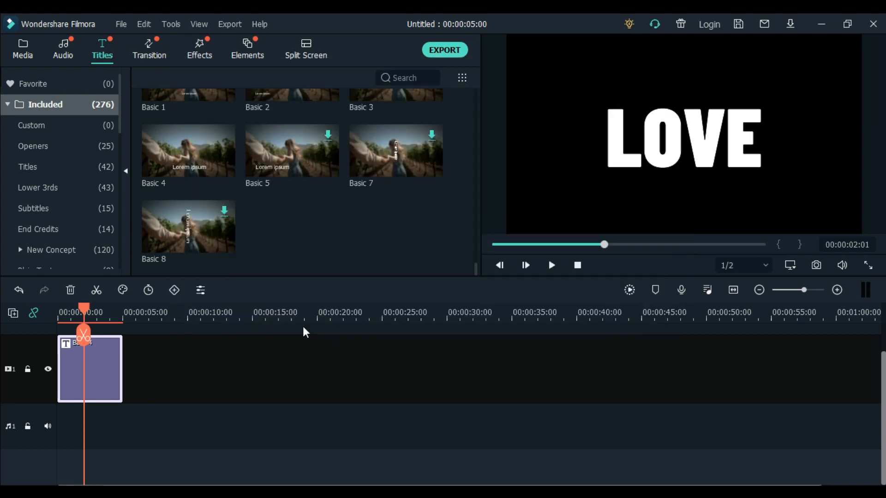
{"action": "left_click", "coordinate": [70, 290]}
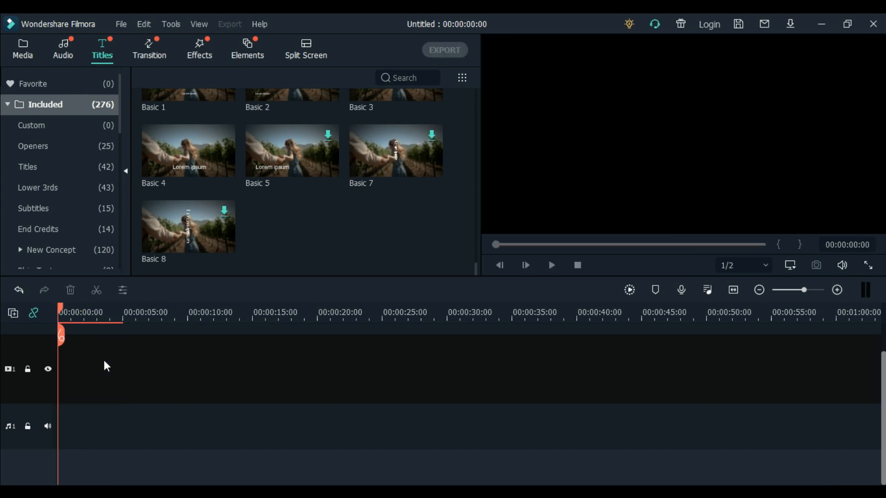
{"action": "left_click", "coordinate": [22, 46]}
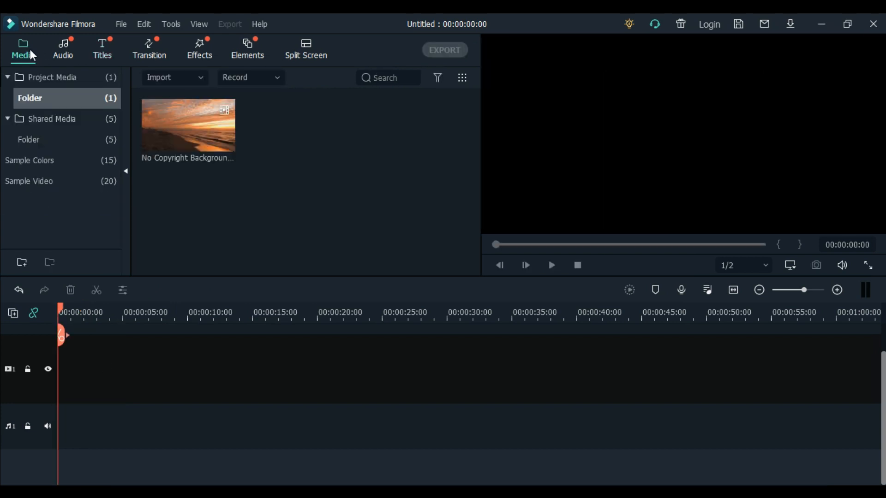
{"action": "mouse_move", "coordinate": [295, 158]}
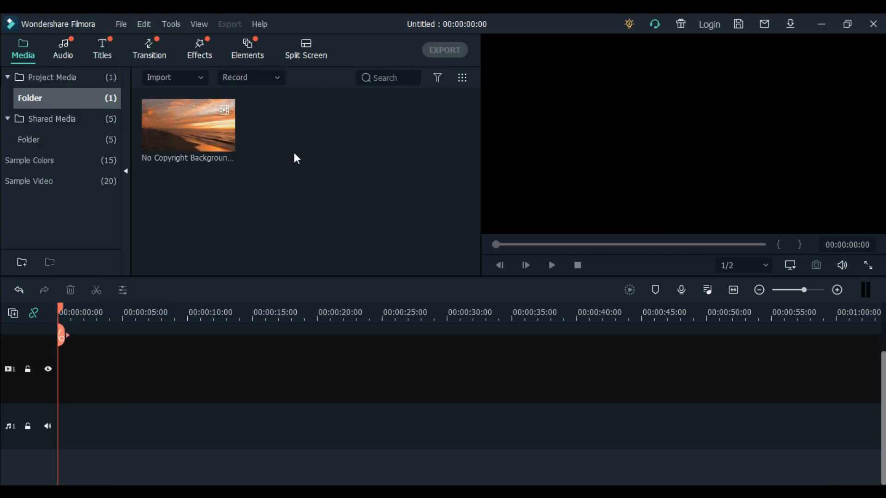
{"action": "mouse_move", "coordinate": [204, 93]}
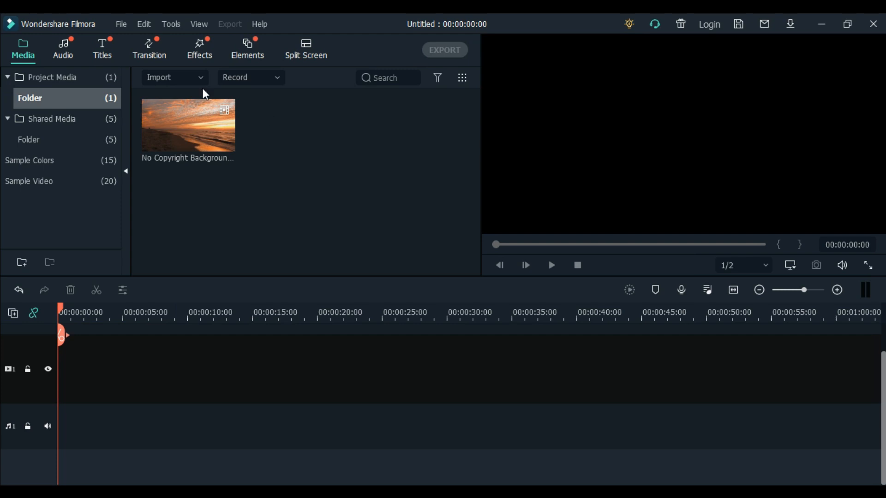
{"action": "mouse_move", "coordinate": [202, 101]}
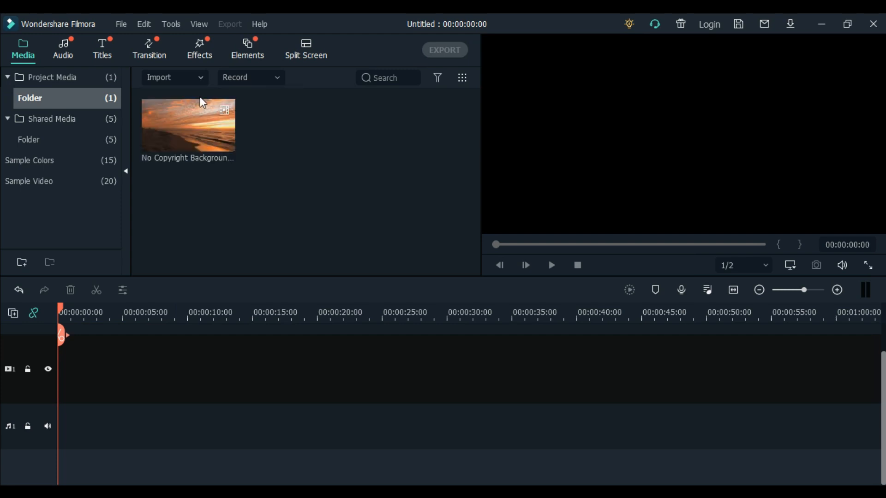
{"action": "left_click", "coordinate": [159, 77]}
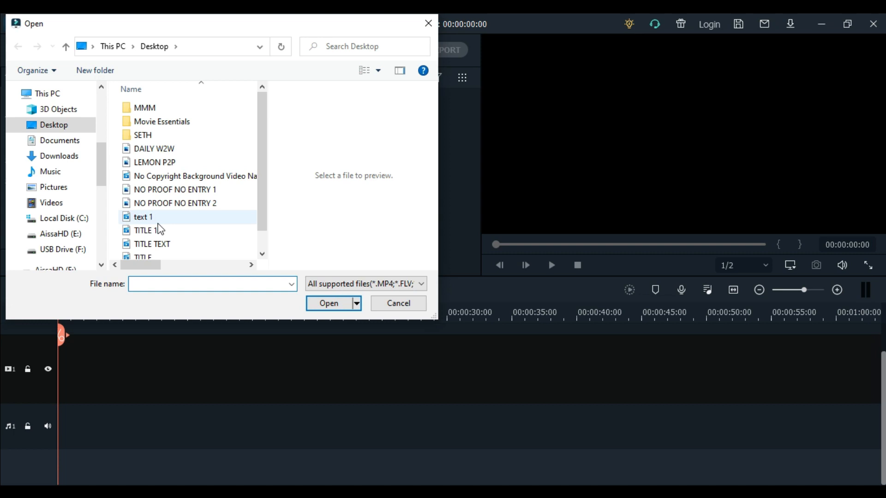
{"action": "left_click", "coordinate": [329, 303]}
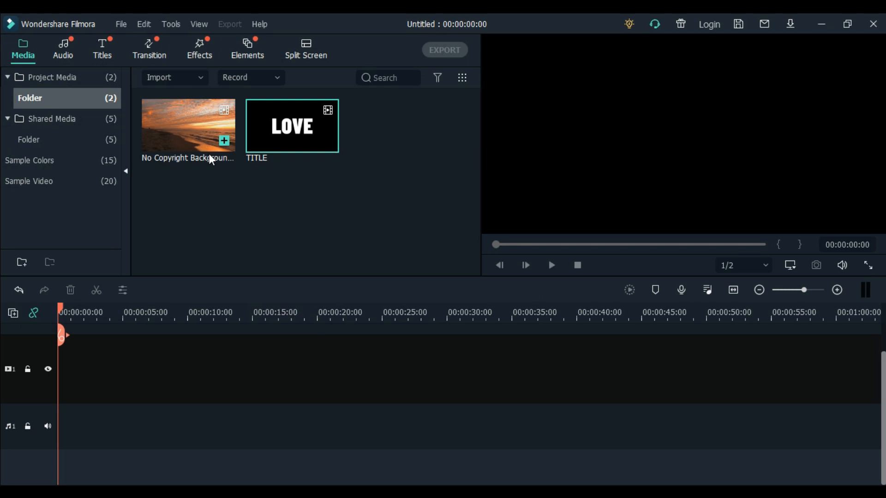
Add the beach video matched to 1920x1080 30fps, then place the LOVE title clip on track 2
{"action": "left_click", "coordinate": [187, 126]}
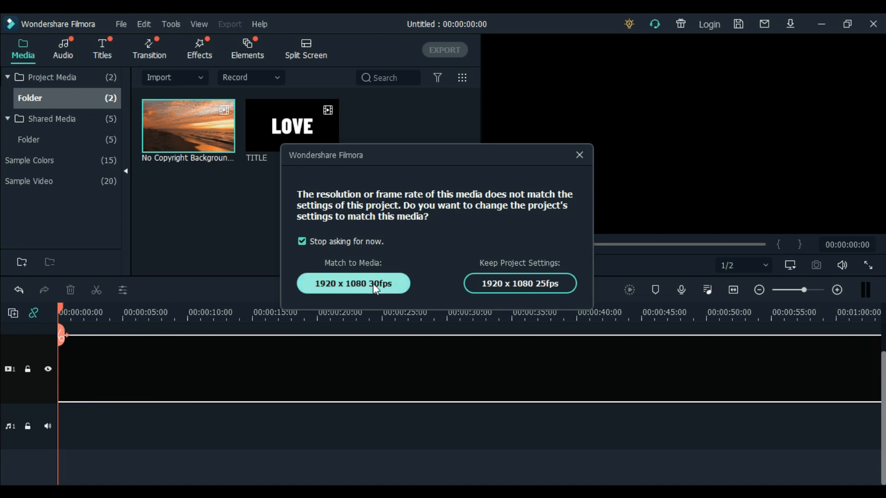
{"action": "left_click", "coordinate": [354, 283]}
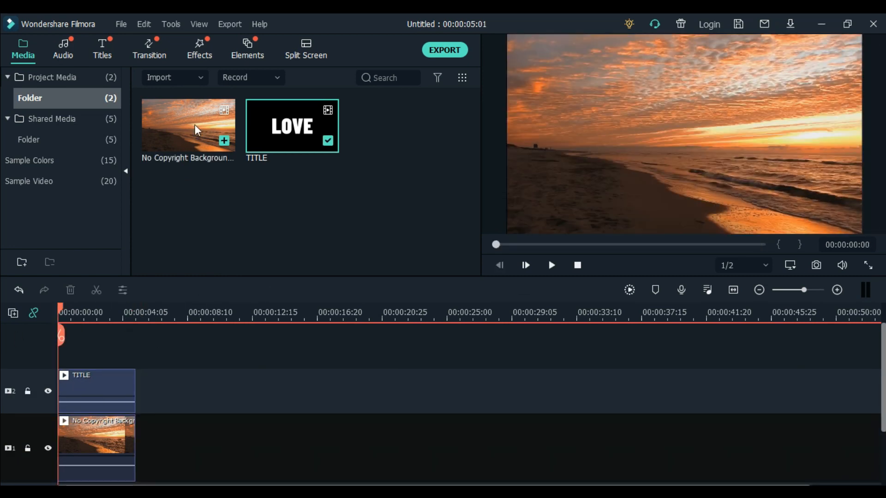
{"action": "left_click", "coordinate": [278, 139]}
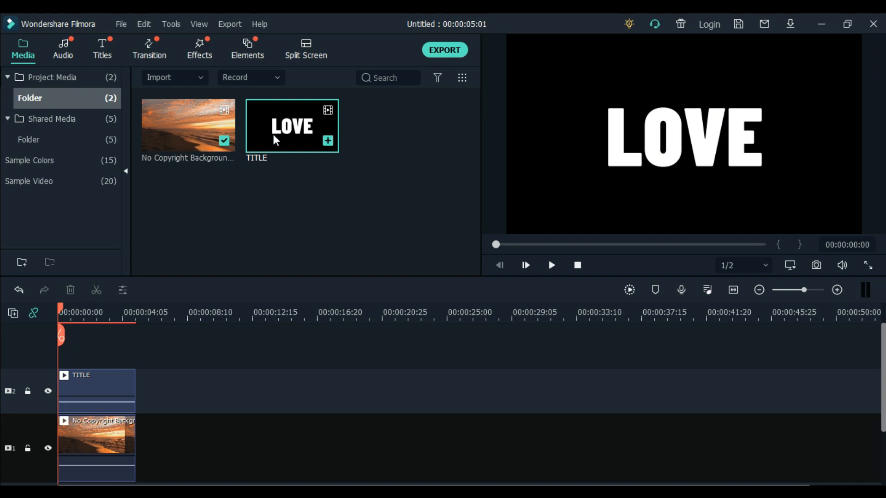
{"action": "double_click", "coordinate": [97, 390]}
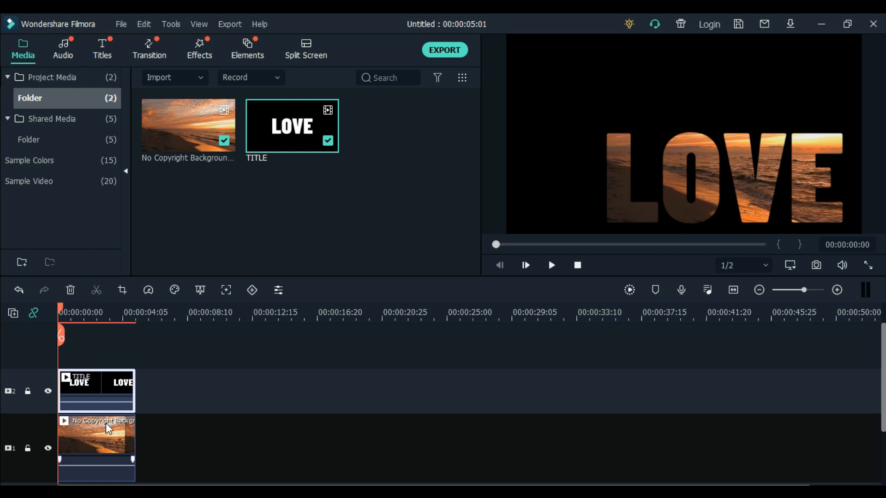
Set the beach clip's White Balance Temperature to about 10 in the Color settings
{"action": "double_click", "coordinate": [97, 439]}
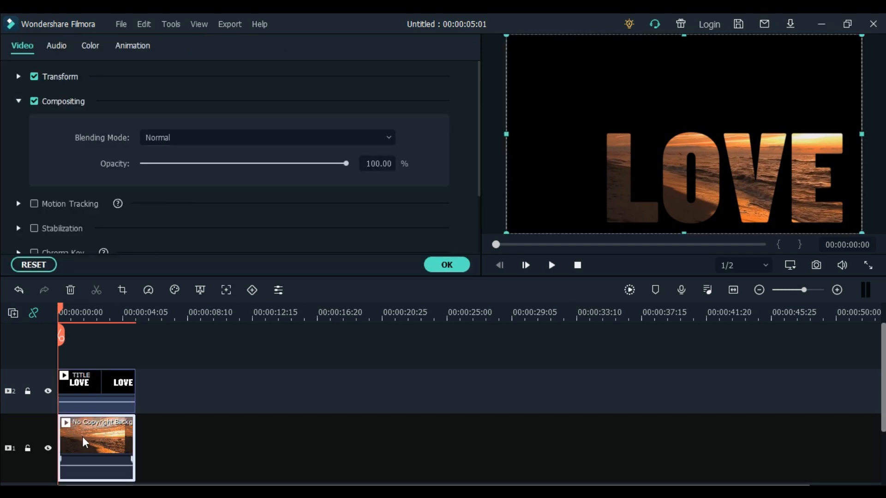
{"action": "left_click", "coordinate": [90, 45]}
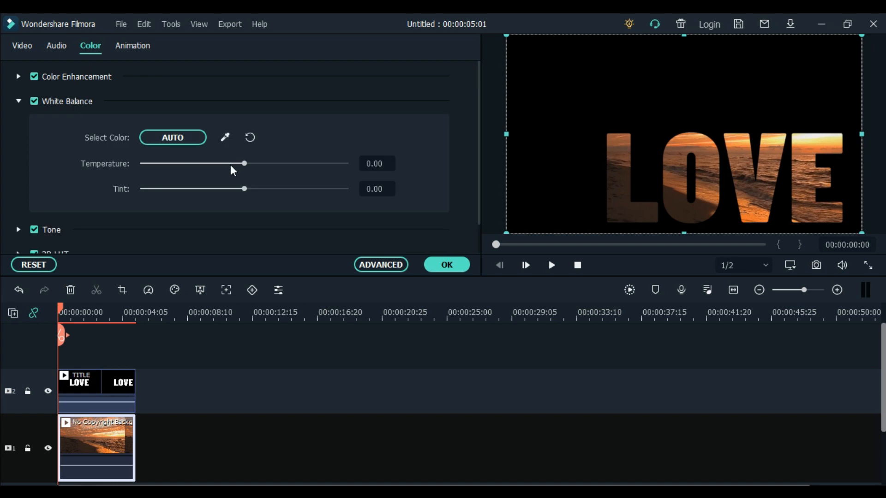
{"action": "left_click_drag", "start_coordinate": [244, 164], "coordinate": [343, 163]}
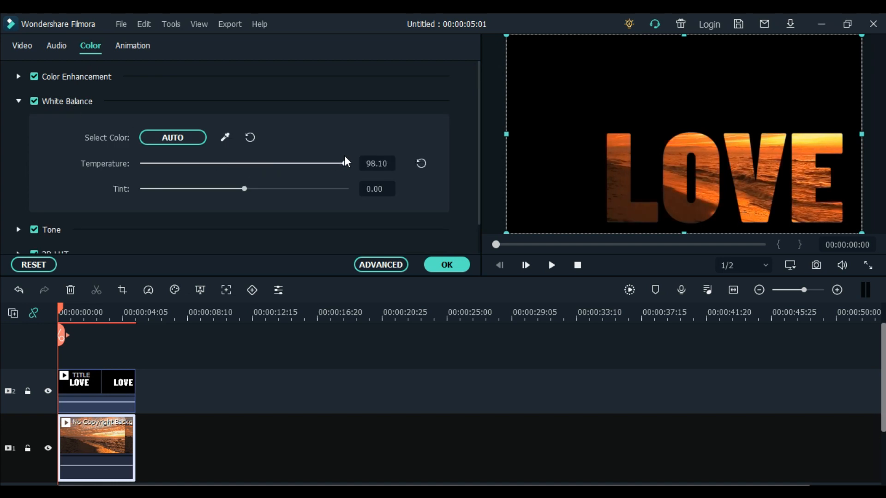
{"action": "left_click_drag", "start_coordinate": [344, 163], "coordinate": [295, 164]}
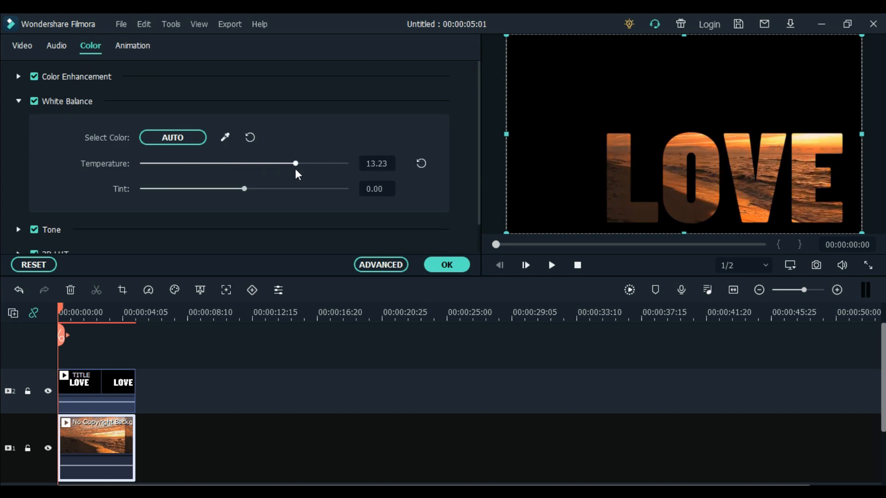
{"action": "left_click_drag", "start_coordinate": [295, 164], "coordinate": [291, 163]}
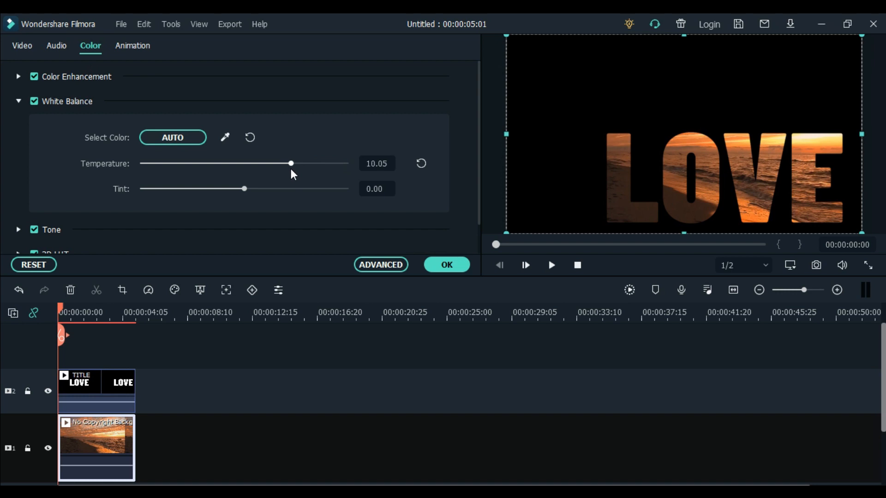
{"action": "mouse_move", "coordinate": [302, 169]}
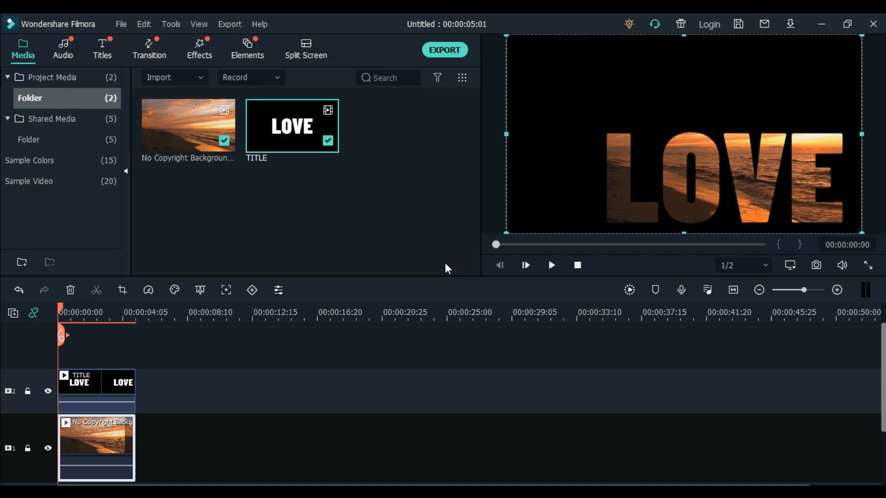
{"action": "mouse_move", "coordinate": [405, 318]}
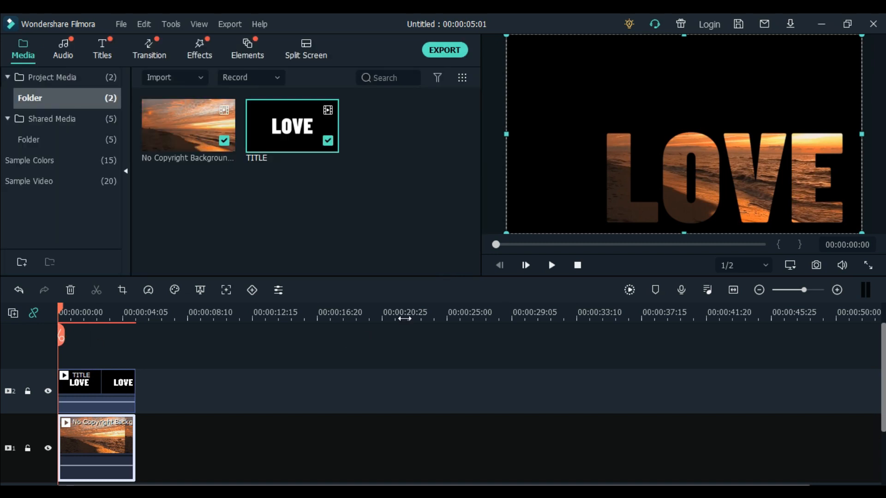
Fit the clips in the timeline and play the beach-through-LOVE composite
{"action": "left_click", "coordinate": [743, 266]}
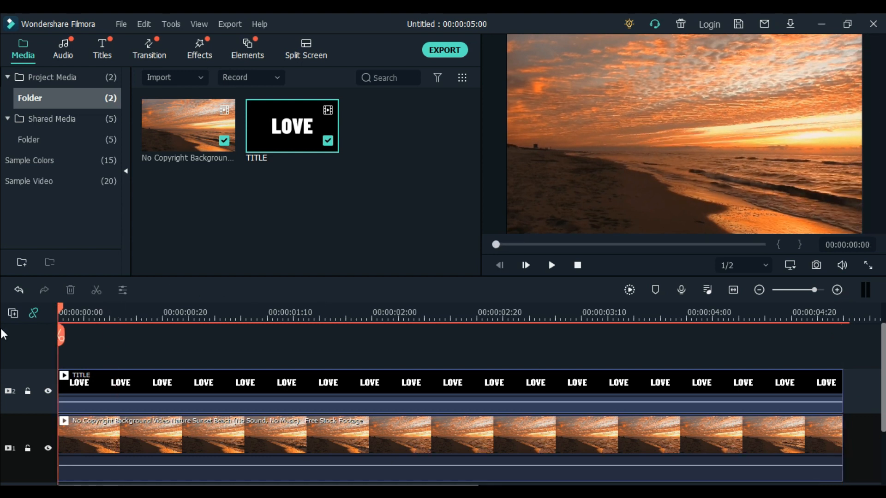
{"action": "left_click", "coordinate": [552, 265]}
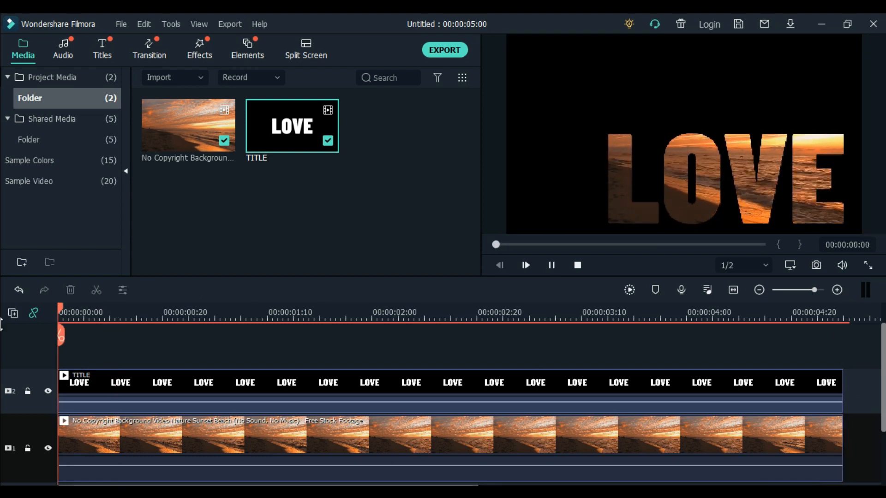